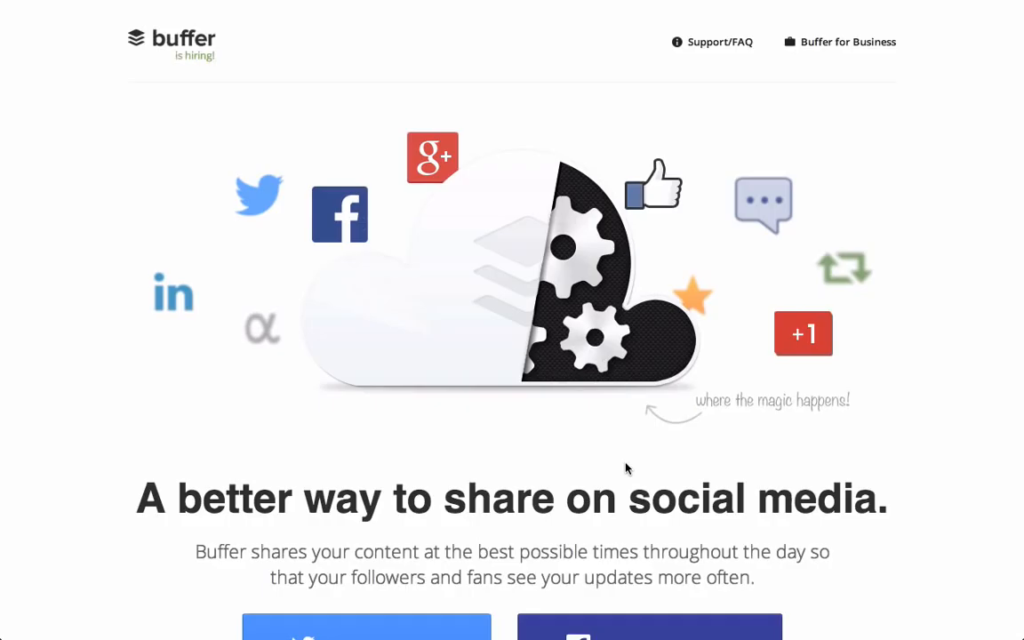
mouse_move(628, 458)
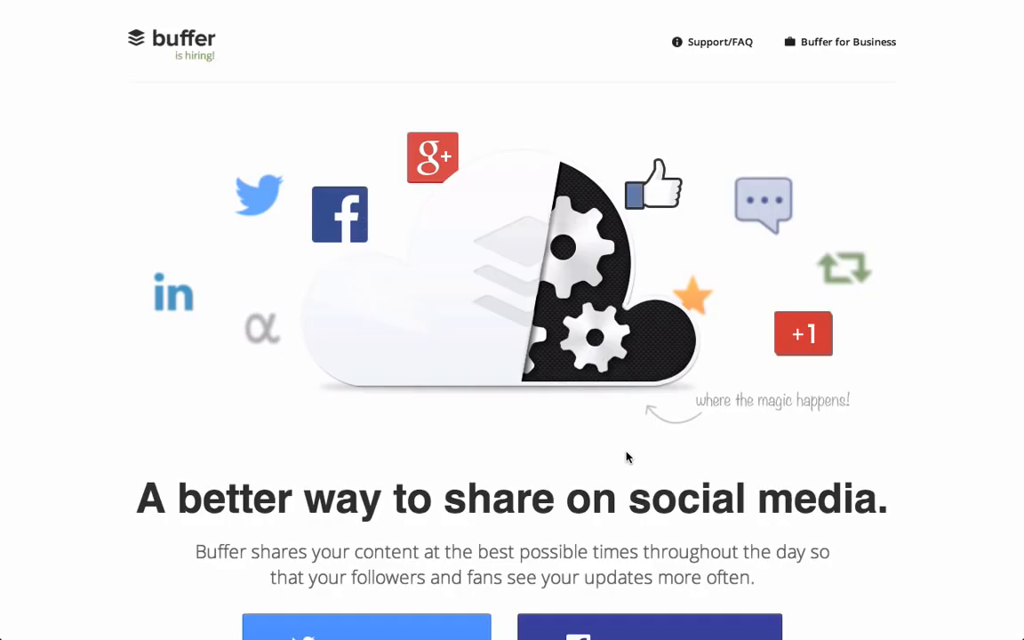
Scroll the Buffer landing page and sign up to reach the get-started dashboard
scroll("down", 3)
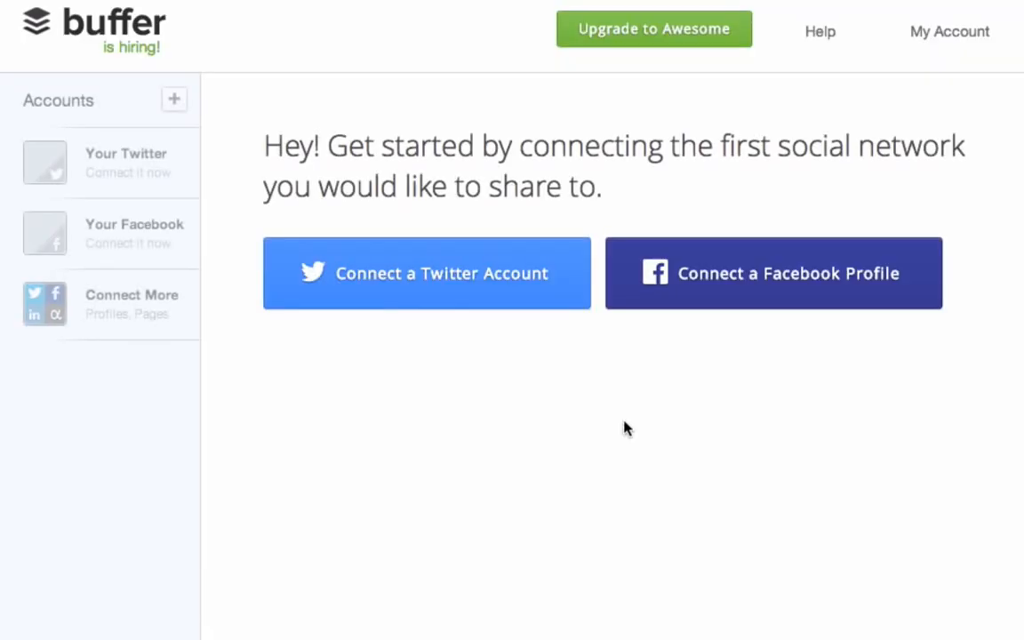
mouse_move(167, 307)
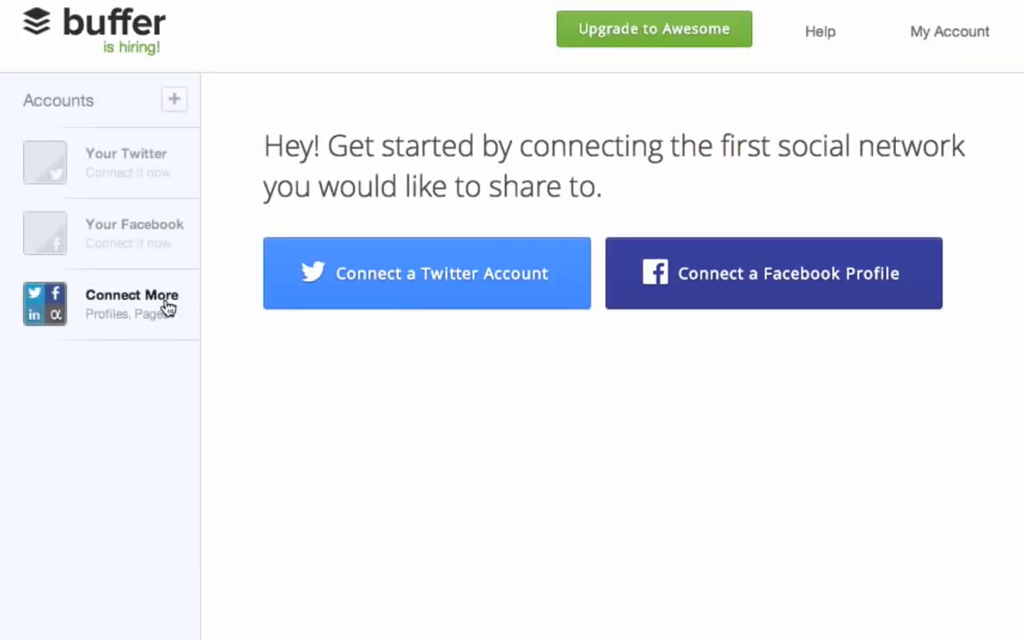
Connect the Facebook, Twitter and LinkedIn profiles from the Accounts sidebar
left_click(132, 303)
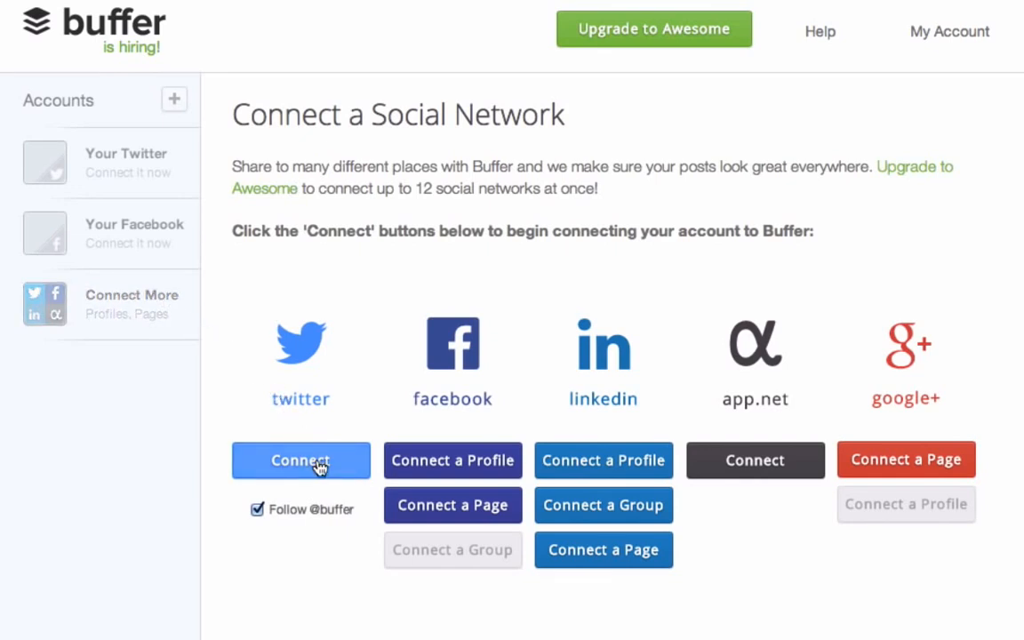
left_click(301, 460)
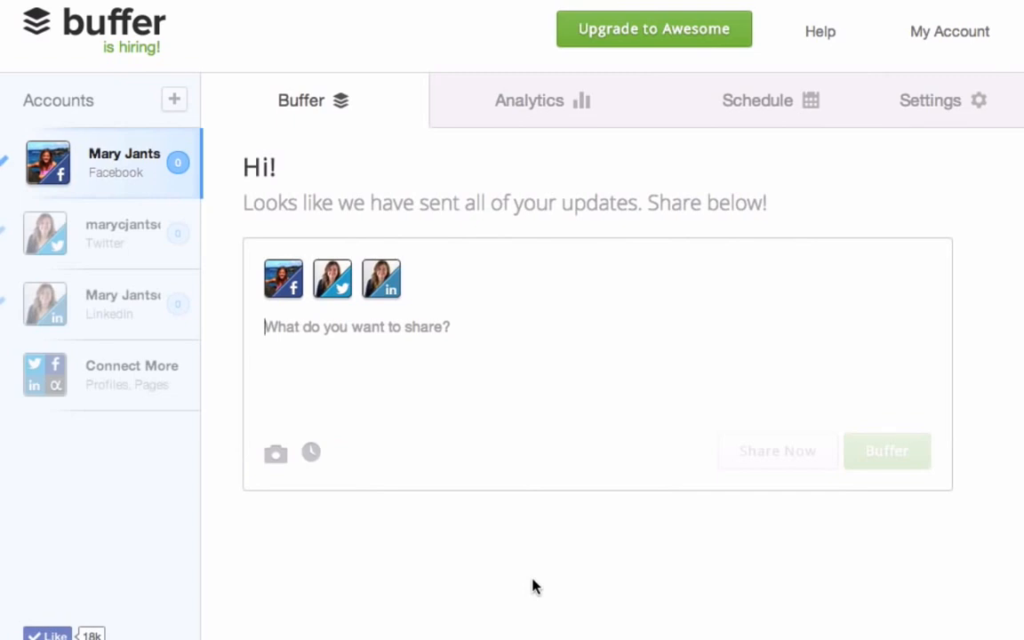
Write the tweet 'Welcome to Buffer!' and add it to the queue
type("Welcome to B")
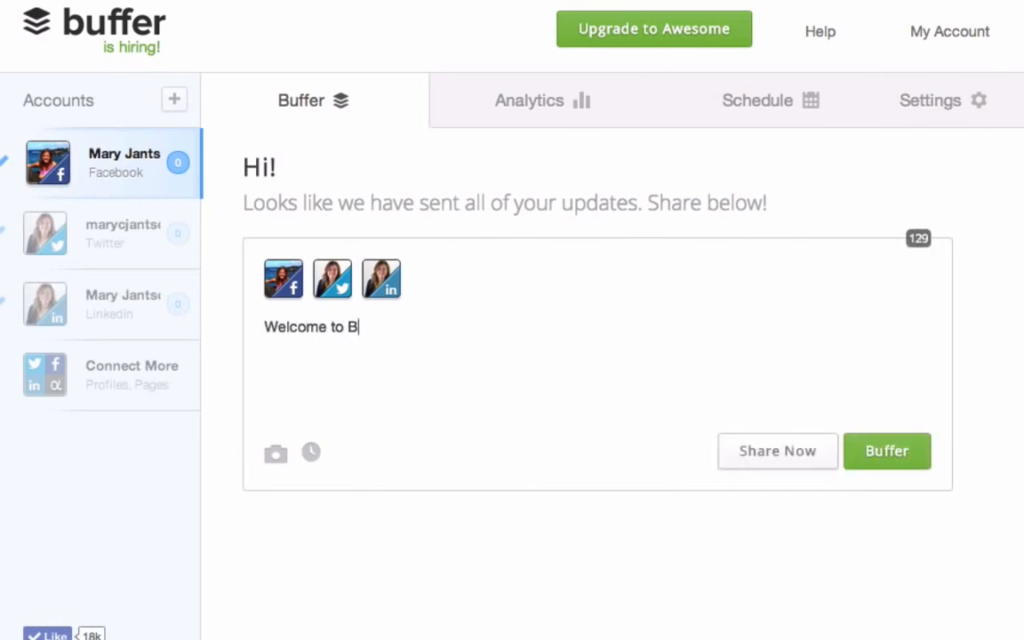
type("uffer!")
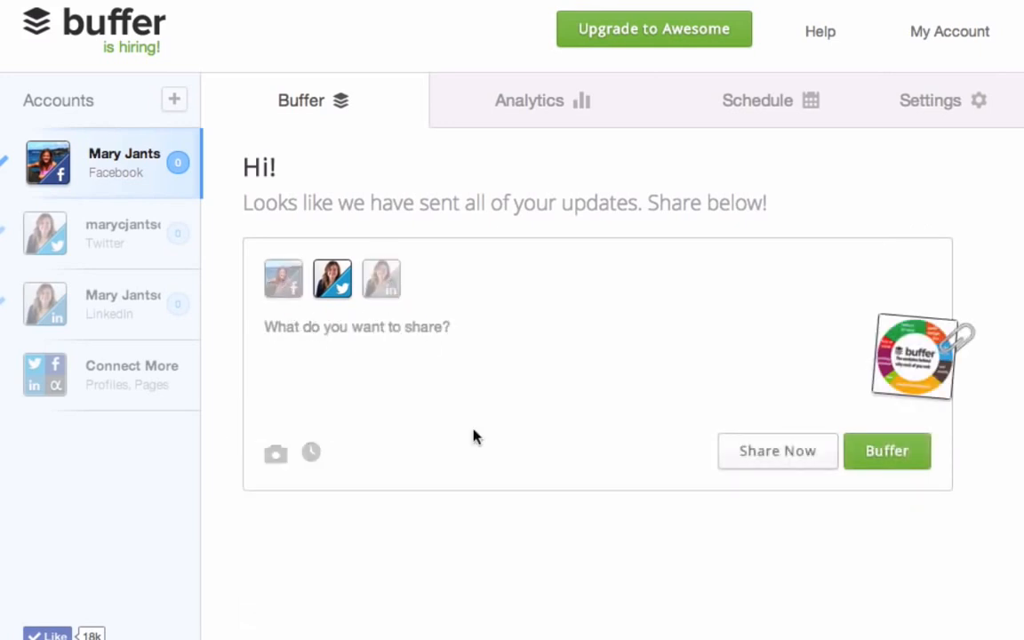
left_click(886, 450)
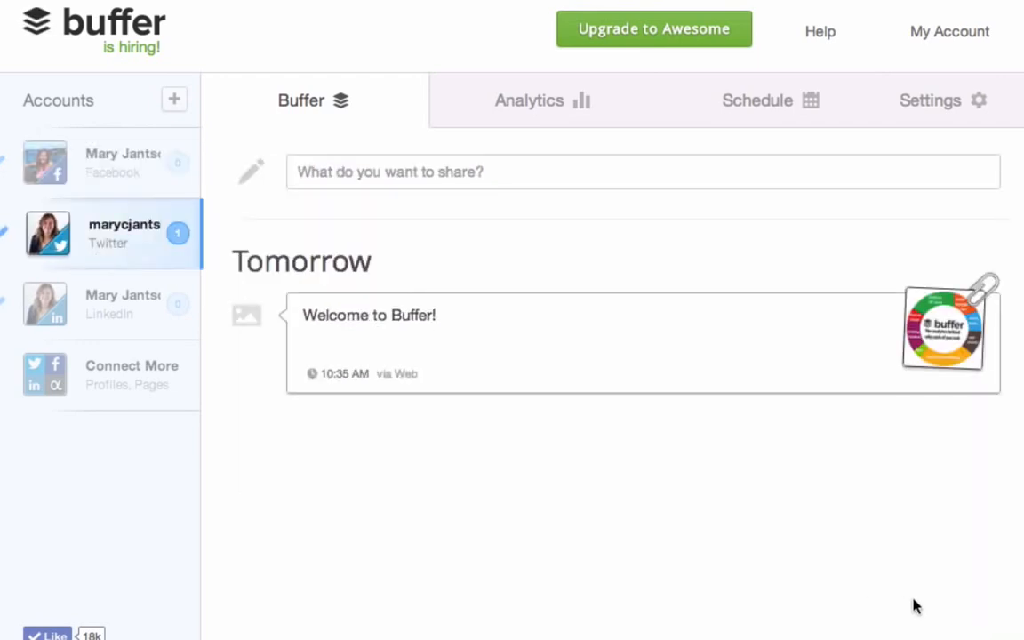
Schedule the welcome post for Friday 20 December, 2:35 AM, then browse Analytics
left_click(379, 367)
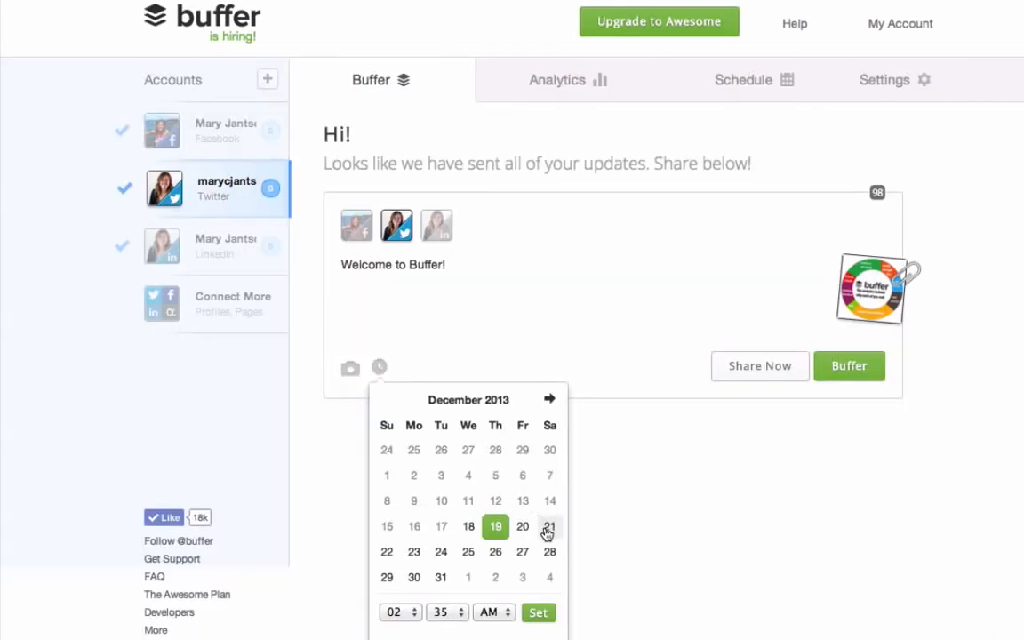
left_click(538, 613)
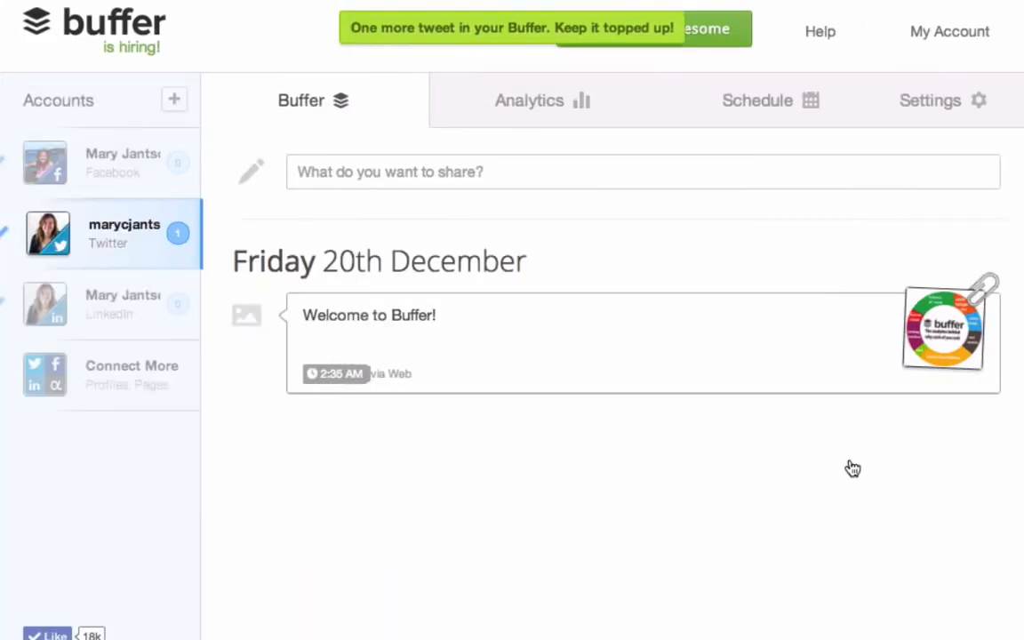
left_click(540, 100)
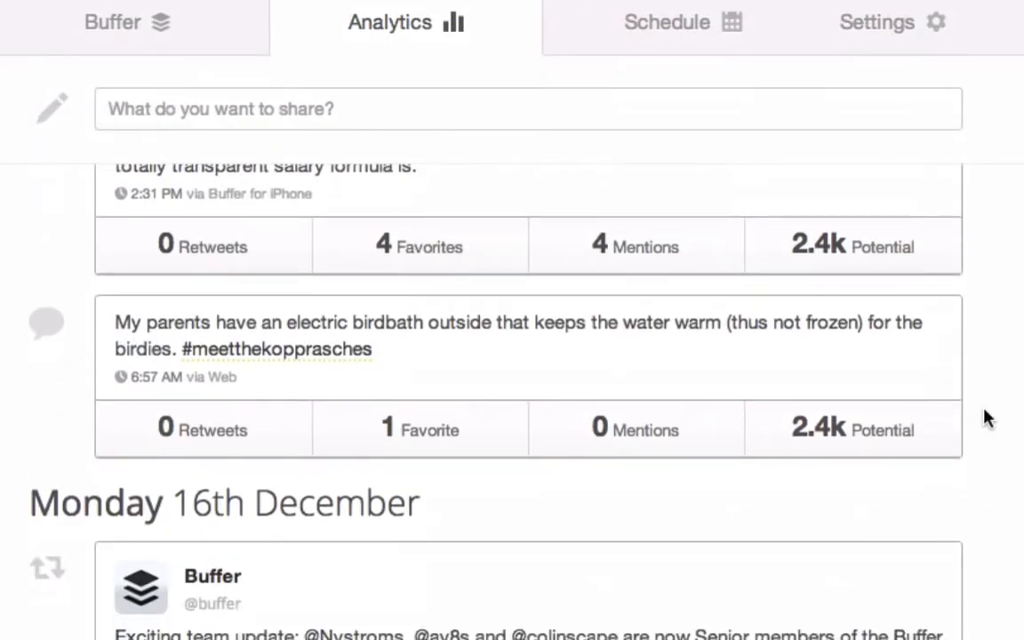
scroll("down", 3)
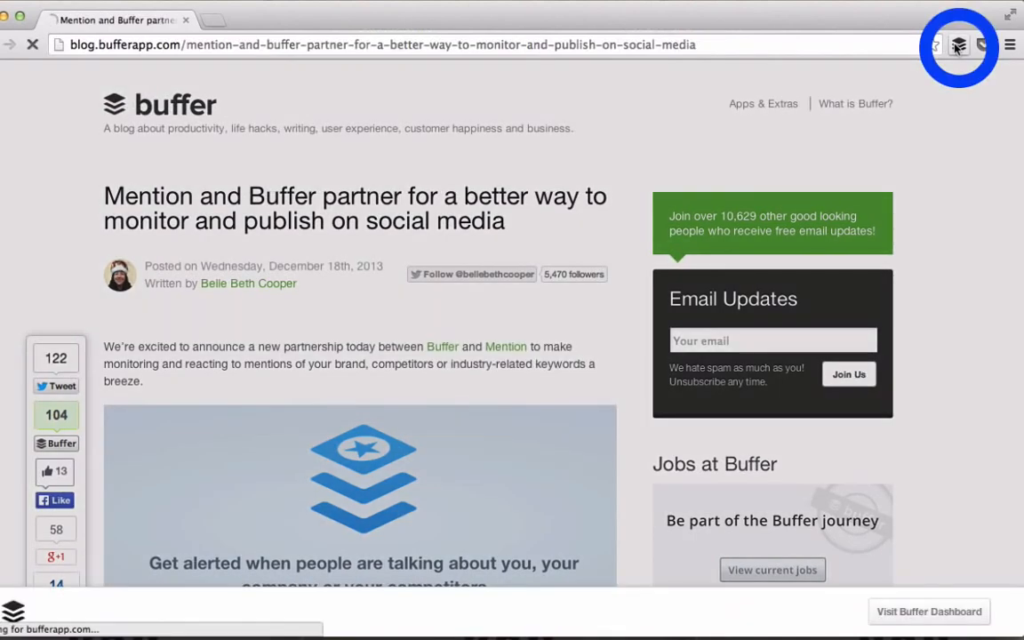
Buffer the Mention partnership blog article via the Chrome extension, appending 'Love this!'
left_click(958, 44)
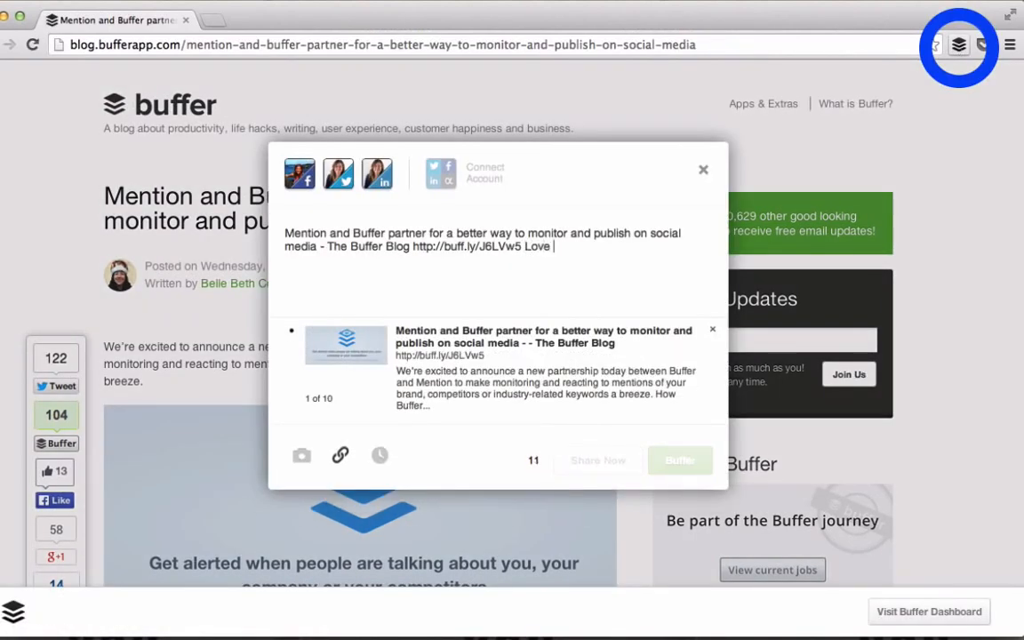
type("this!")
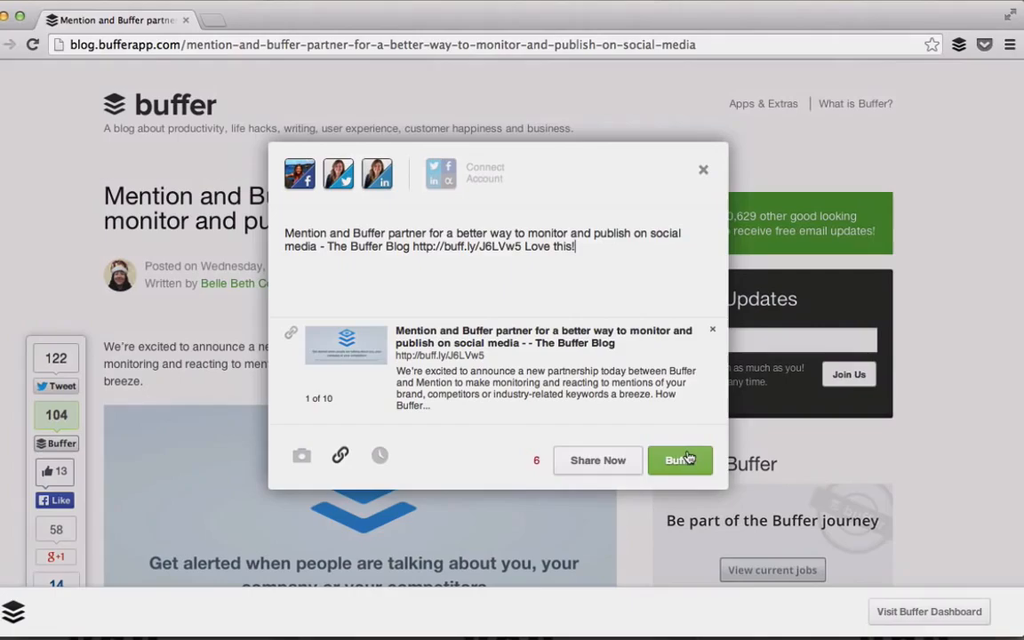
left_click(680, 461)
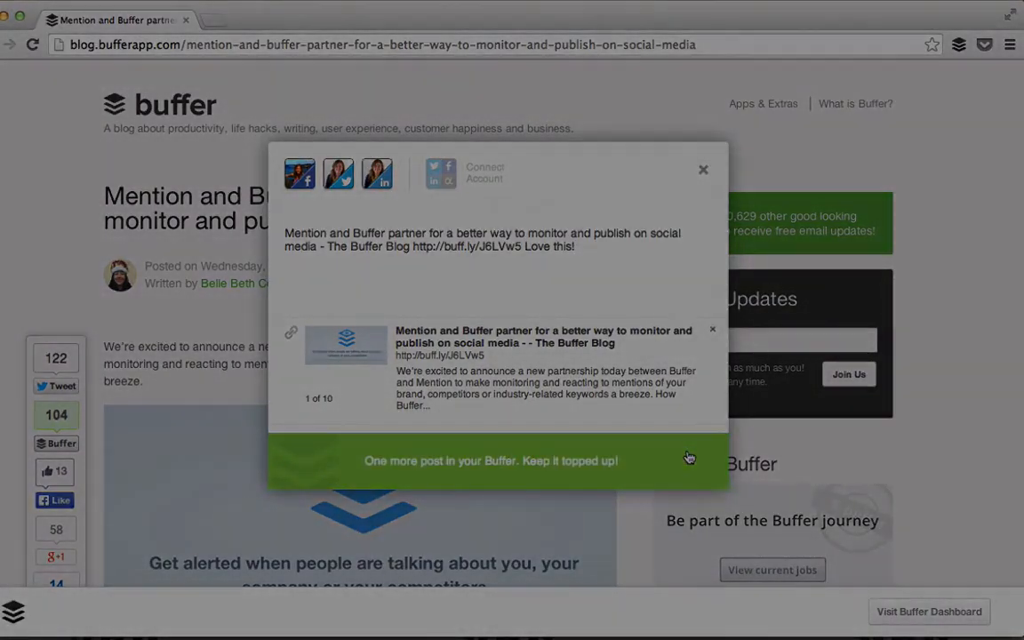